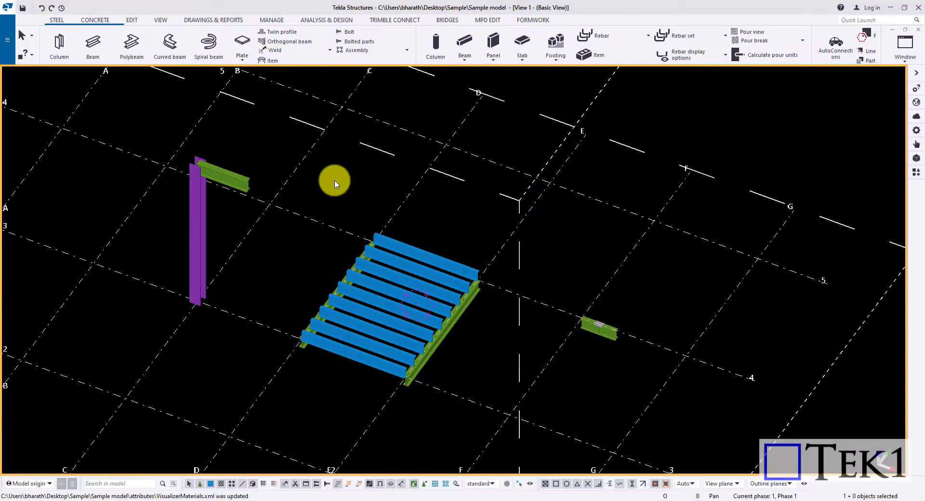
- Show the Visualize dropdown of model visualization options from the View ribbon
click(160, 19)
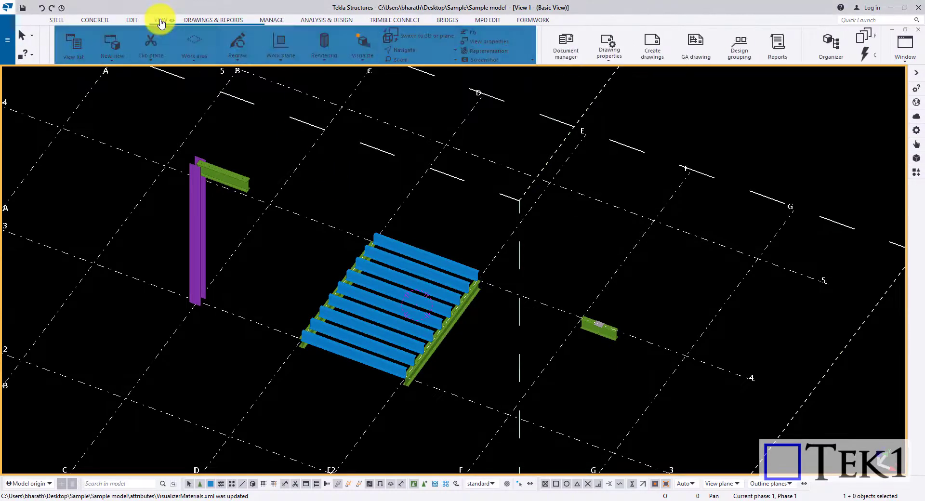
click(160, 19)
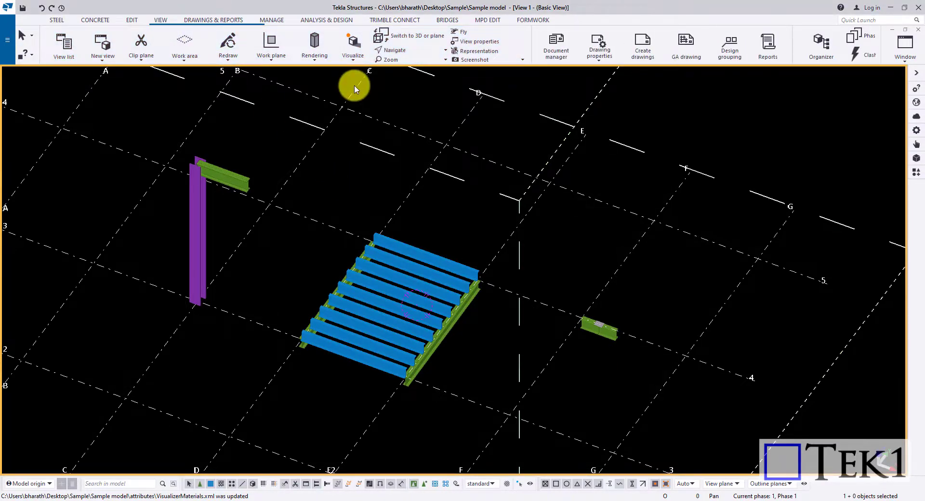
click(352, 45)
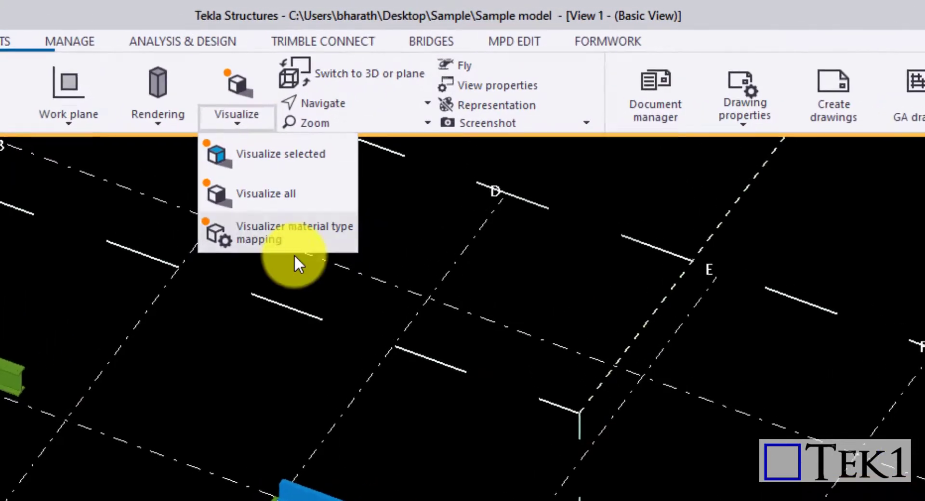
- Review the Visualizer material type mapping, leaving every grade including 250 as steel
click(293, 232)
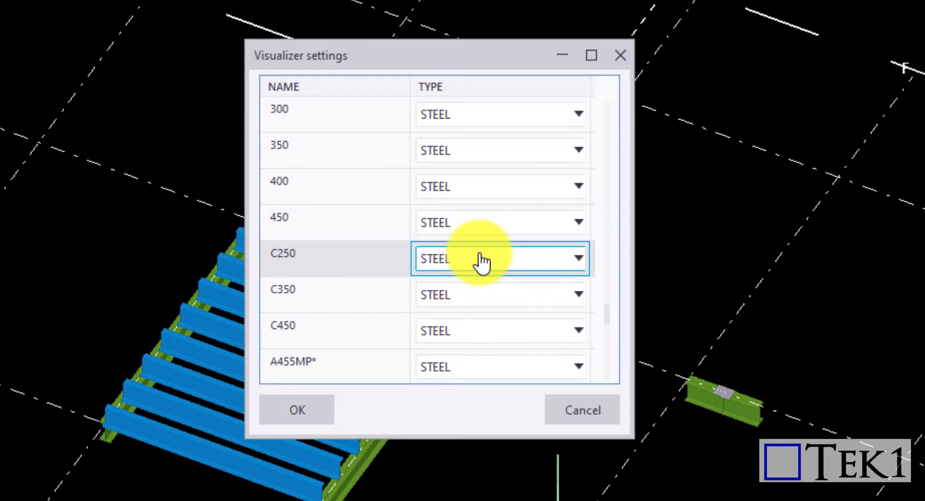
scroll(down, 3)
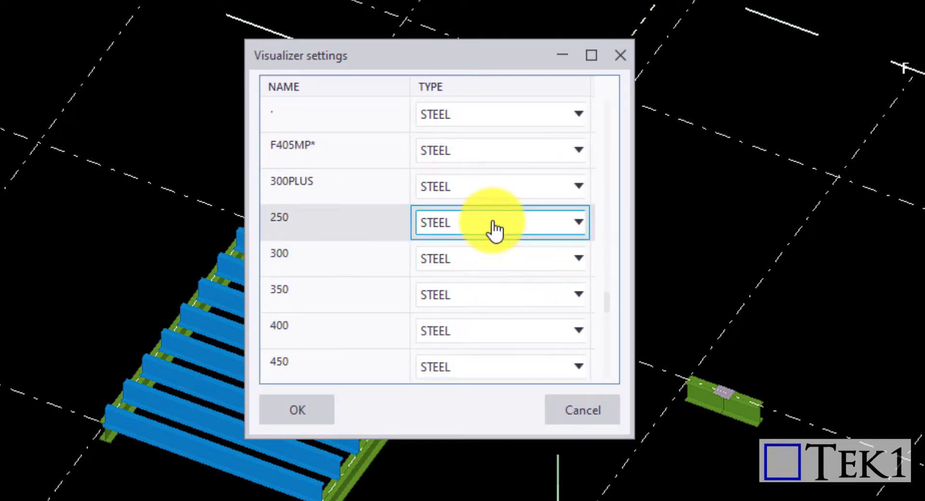
click(577, 222)
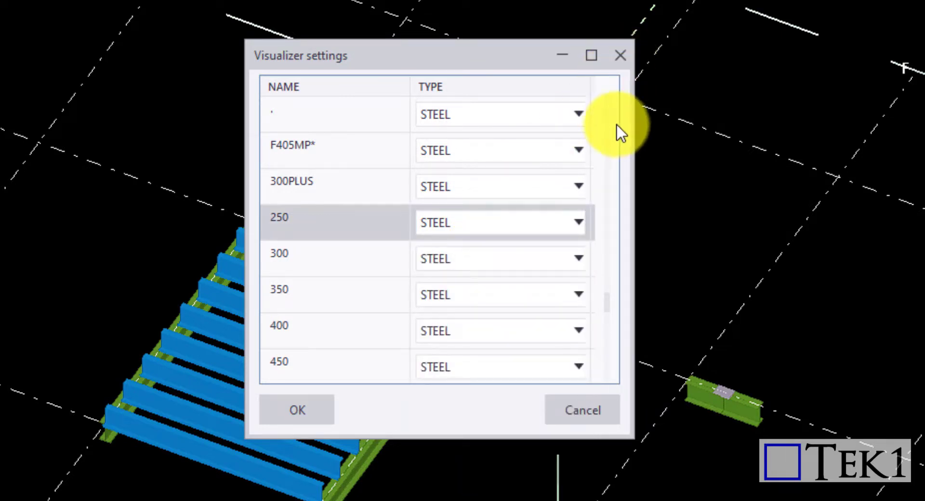
click(296, 409)
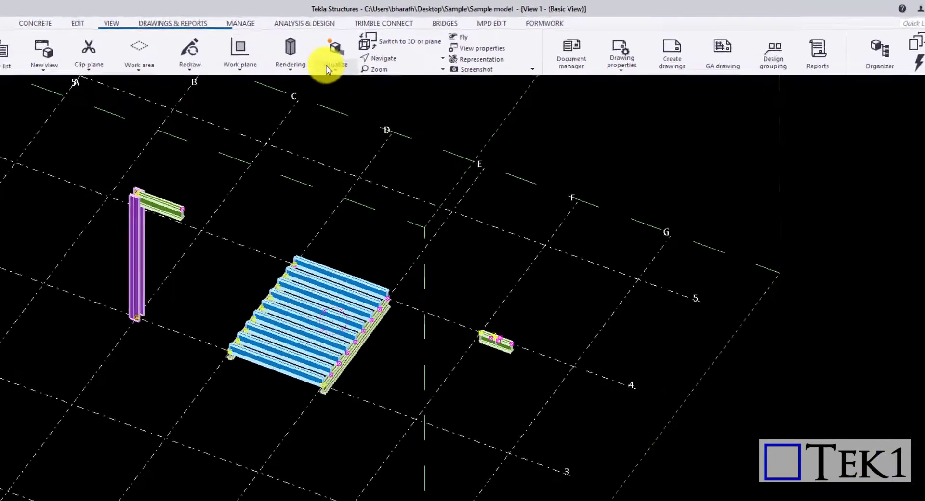
- Send the selected model parts to Trimble Connect Visualizer via Visualize selected
click(335, 50)
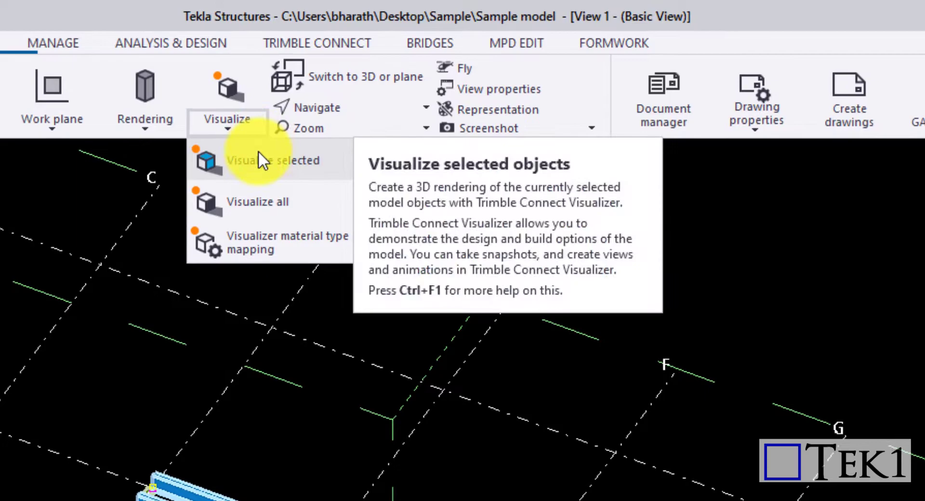
click(273, 160)
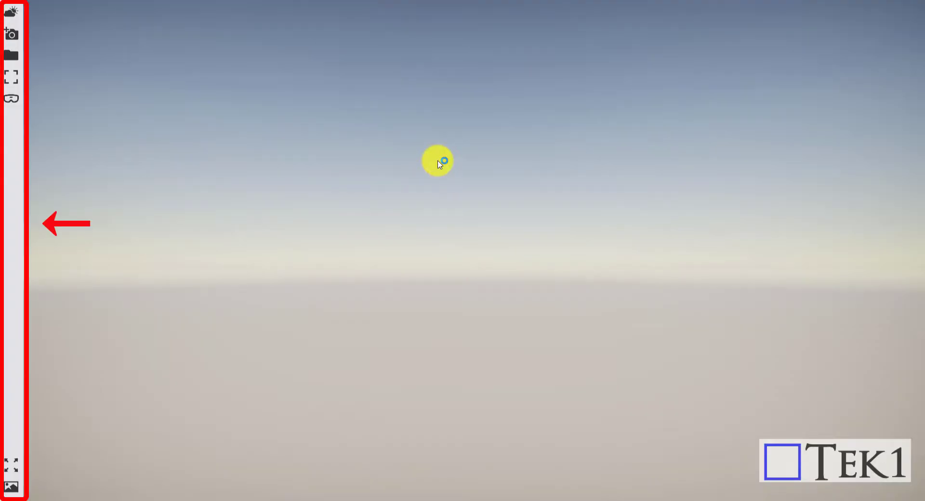
mouse_move(395, 168)
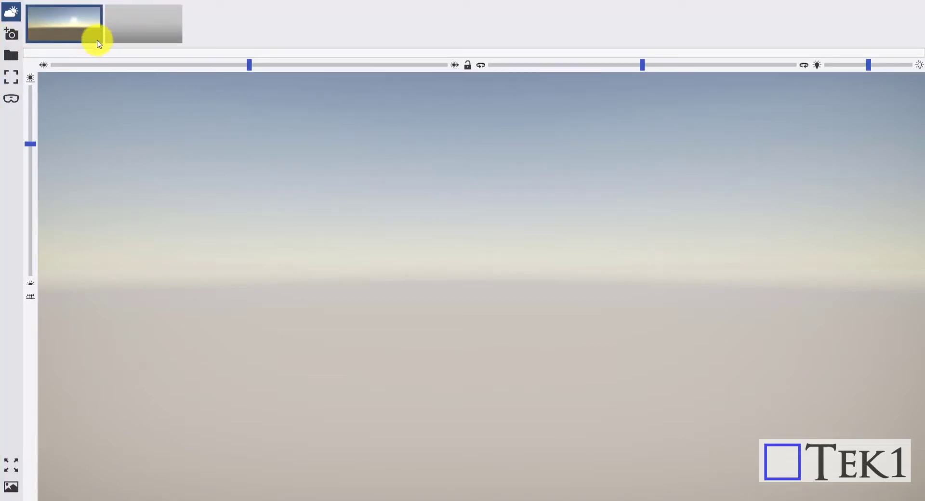
- Apply the sun-on-horizon skybox as the environment and dismiss the screenshots folder window
click(144, 23)
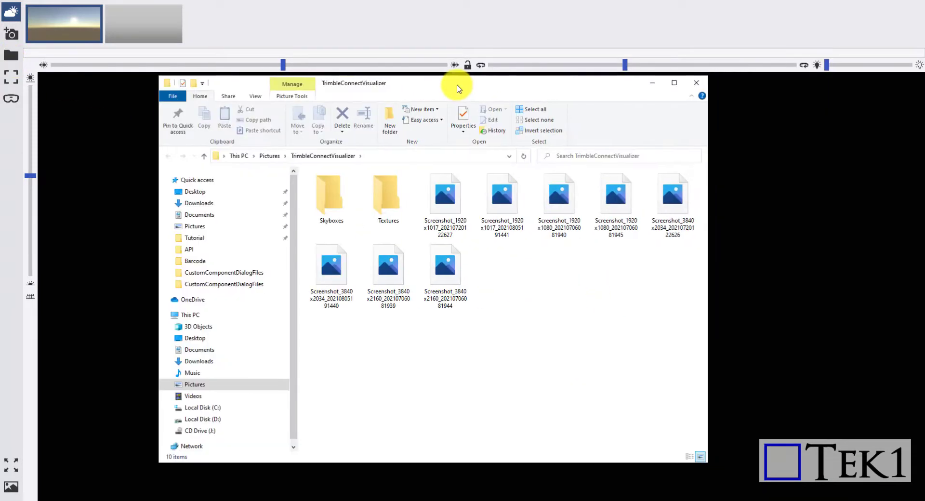
mouse_move(696, 83)
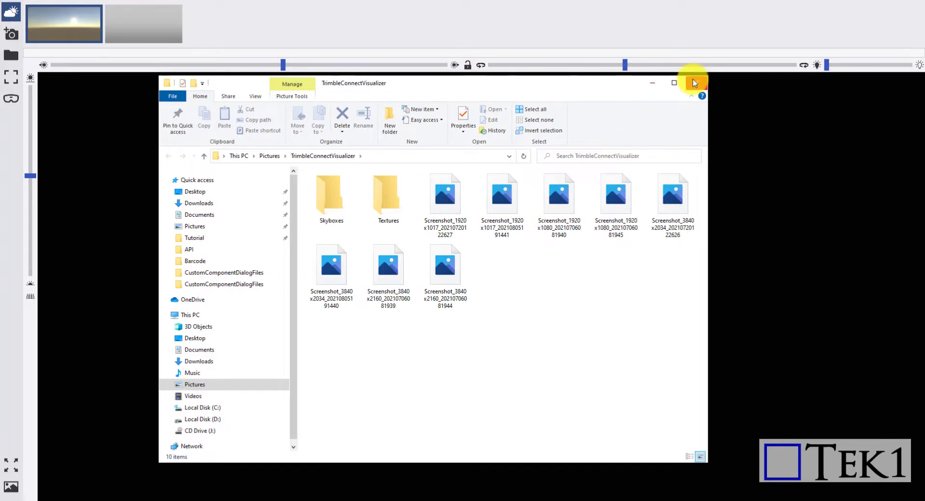
click(695, 83)
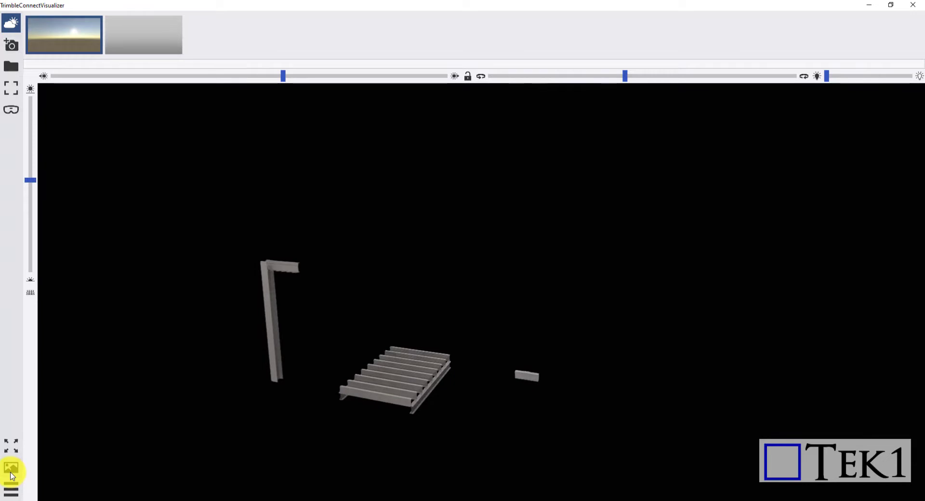
- Show the animation keyframe strip and orbit the model to a new angle for the next keyframe
click(11, 468)
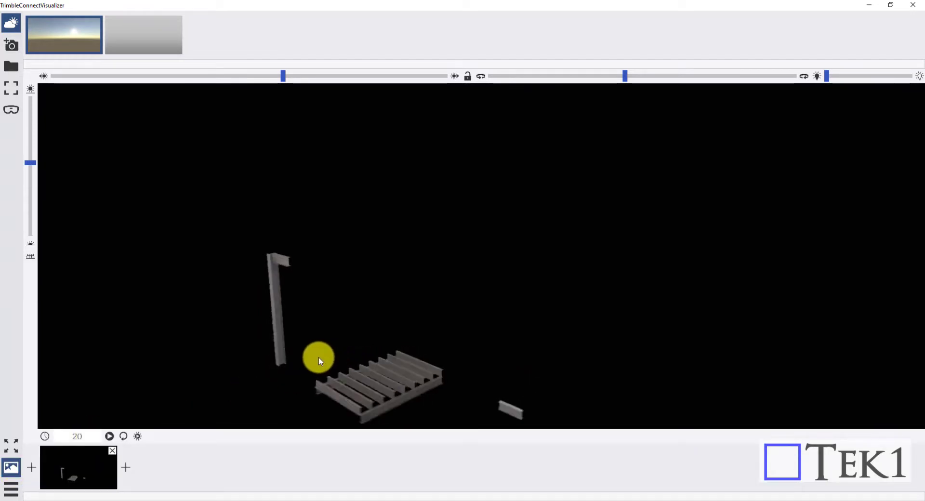
drag(319, 361, 344, 335)
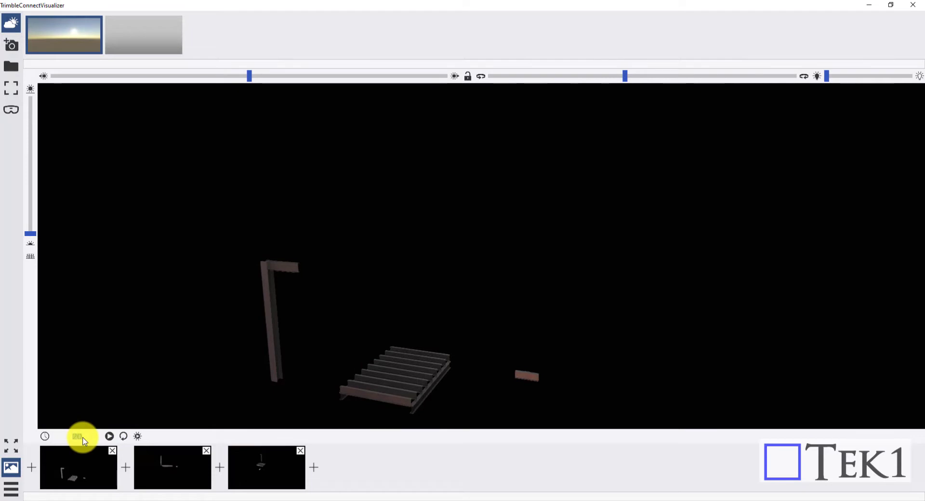
- Set the animation duration to 5 and make the three-keyframe flyover loop
click(109, 436)
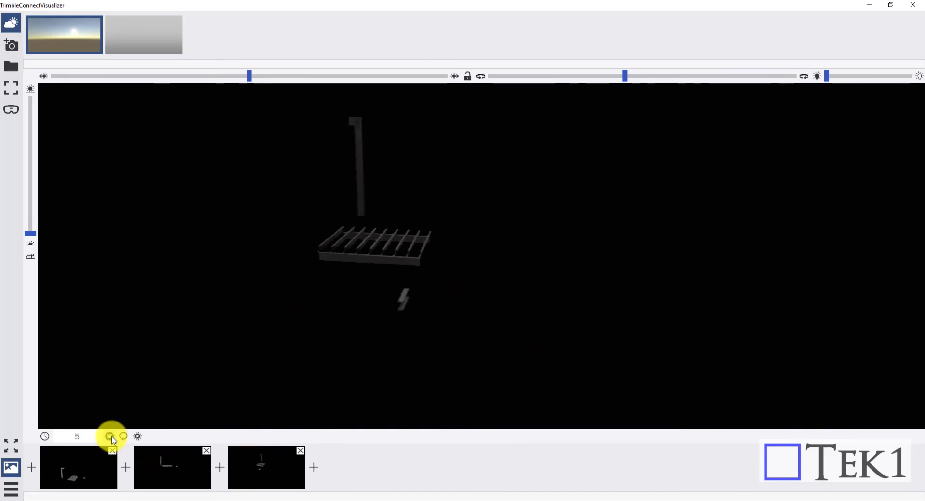
click(111, 436)
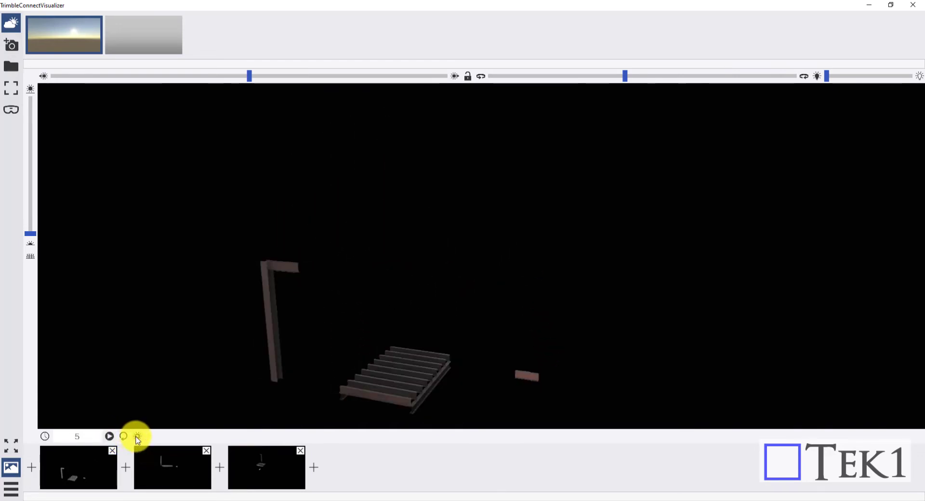